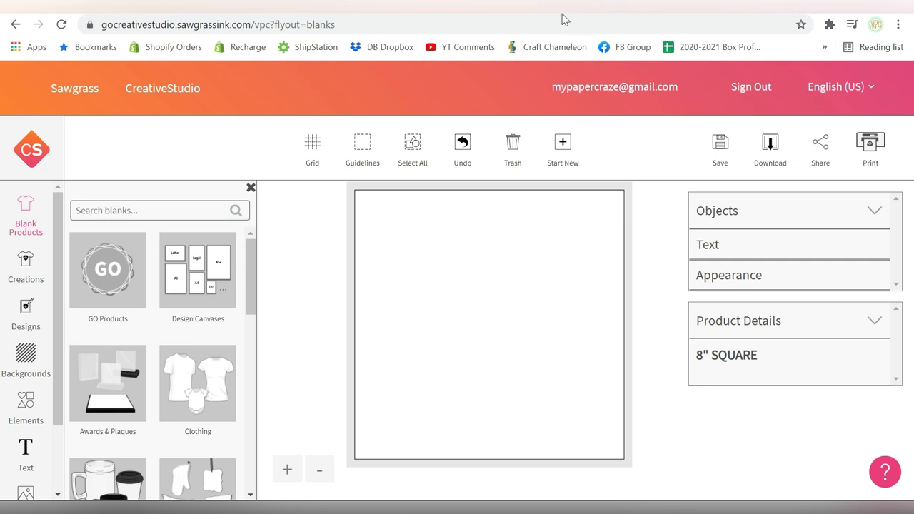
mouse_move(385, 151)
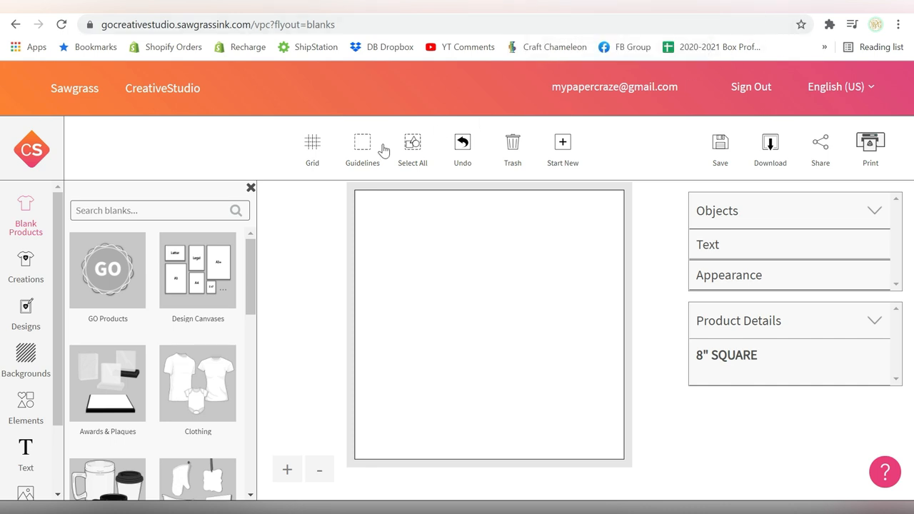
mouse_move(461, 219)
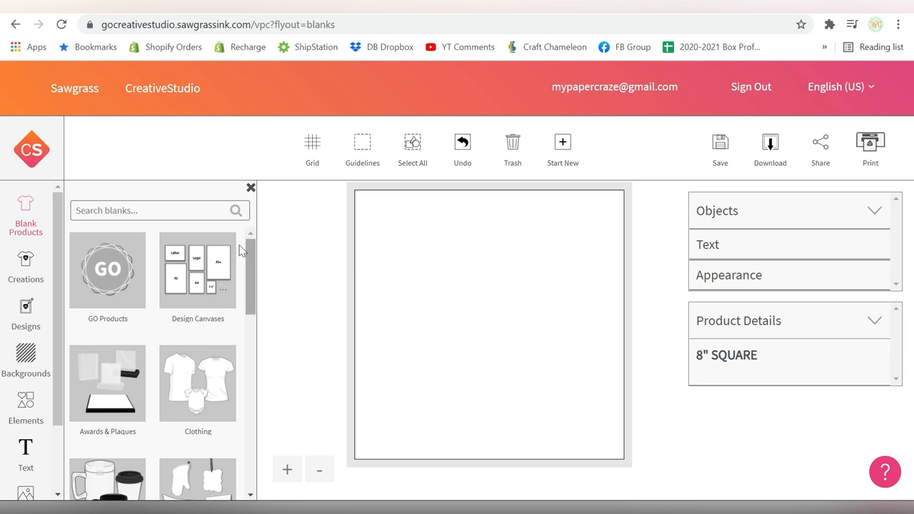
mouse_move(329, 246)
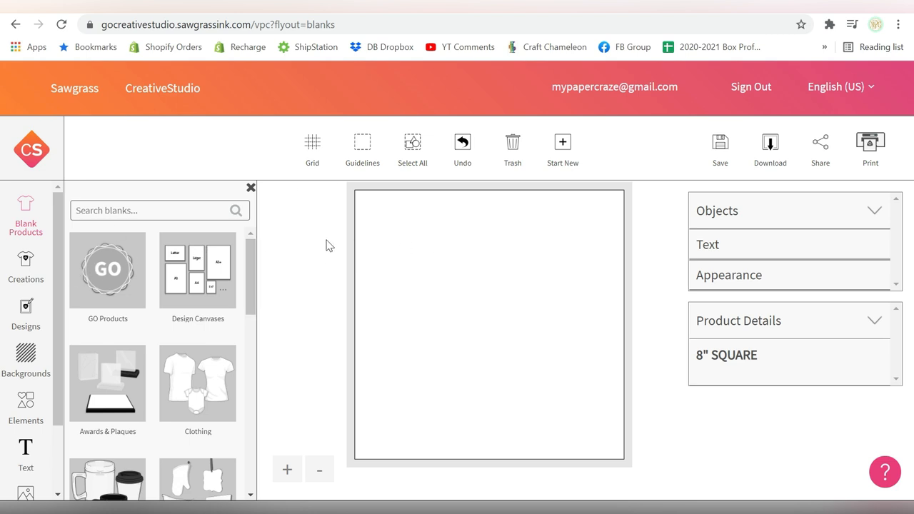
Create a custom canvas 13.5 inches wide by 17.5 inches tall.
scroll("down", 3)
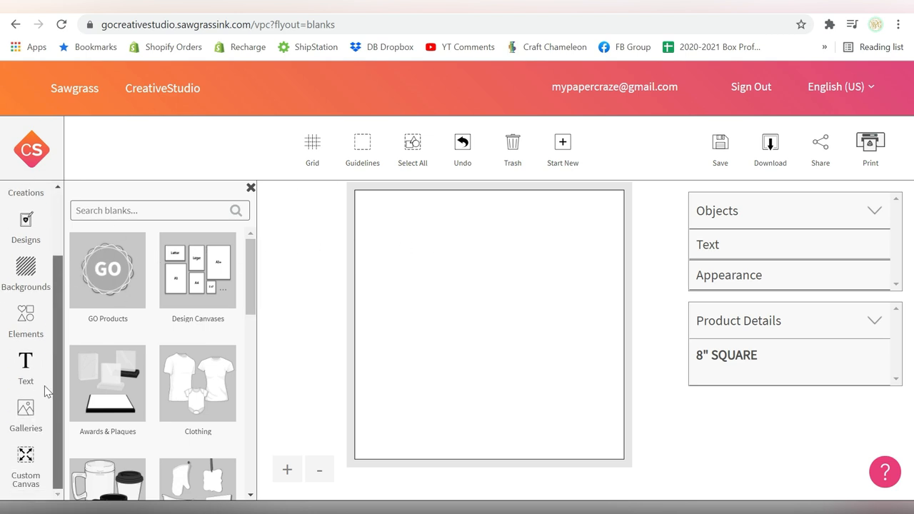
left_click(25, 464)
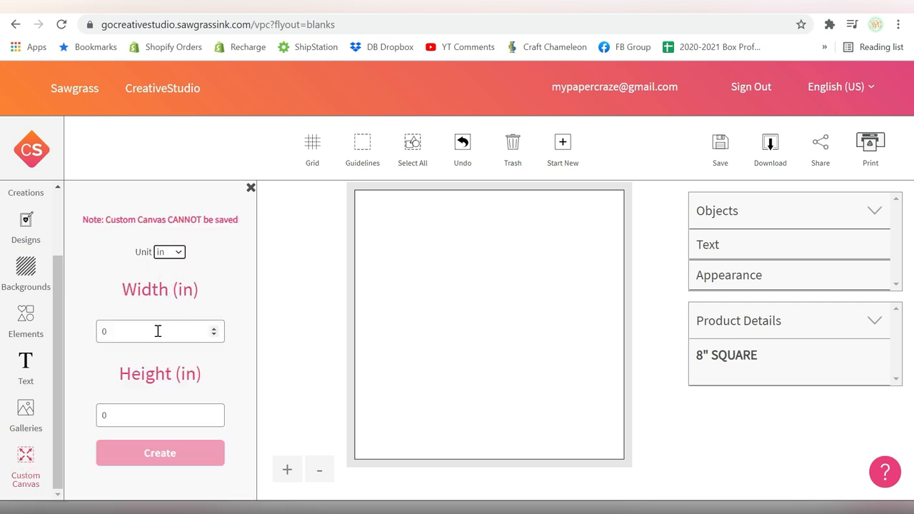
left_click(160, 330)
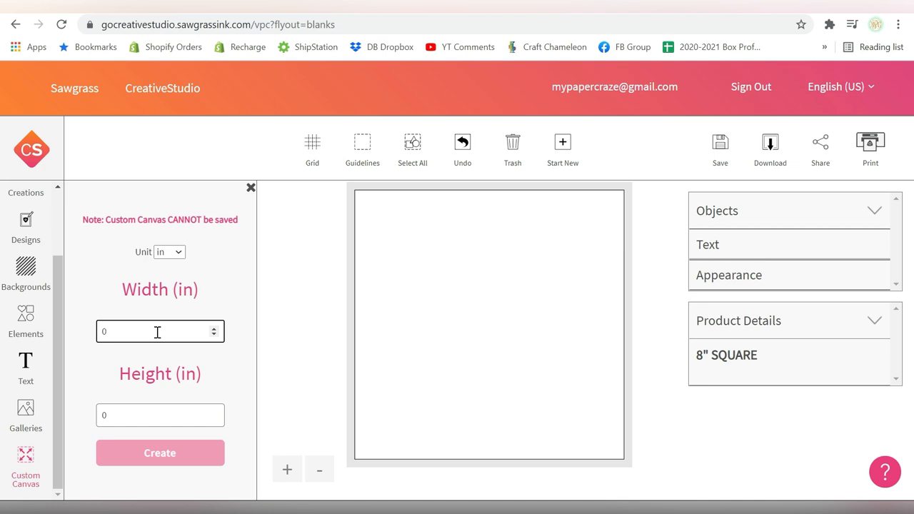
left_click(160, 331)
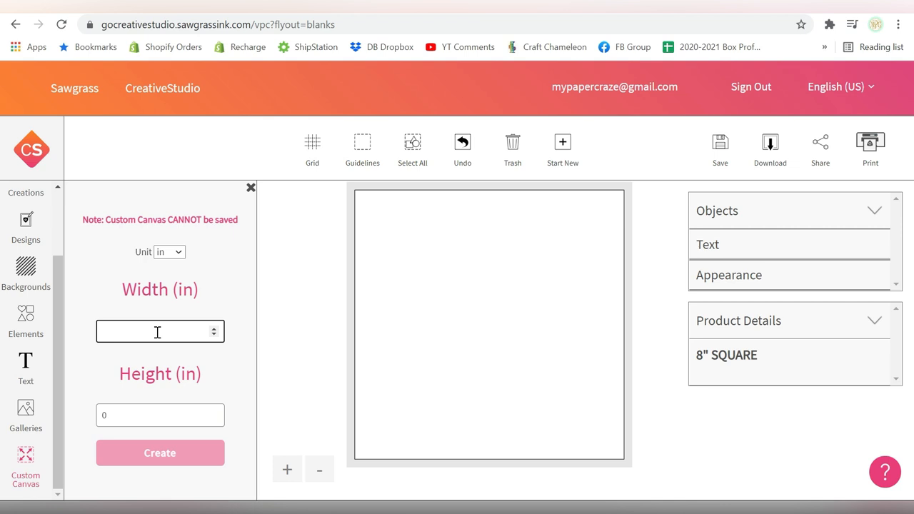
type("13.5")
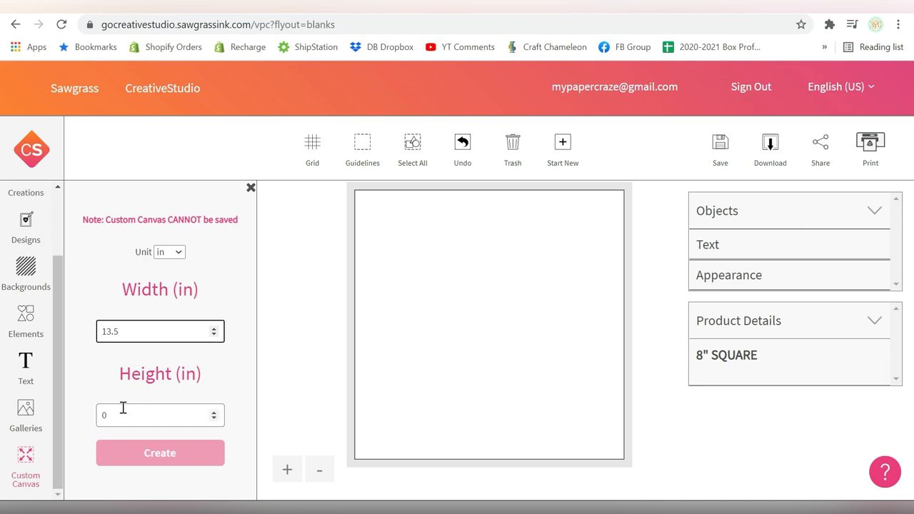
type("17.5")
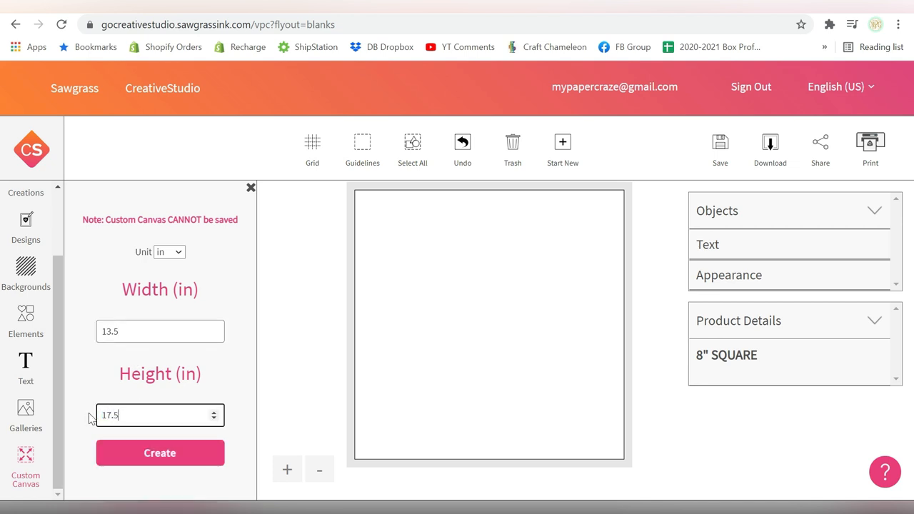
left_click(160, 453)
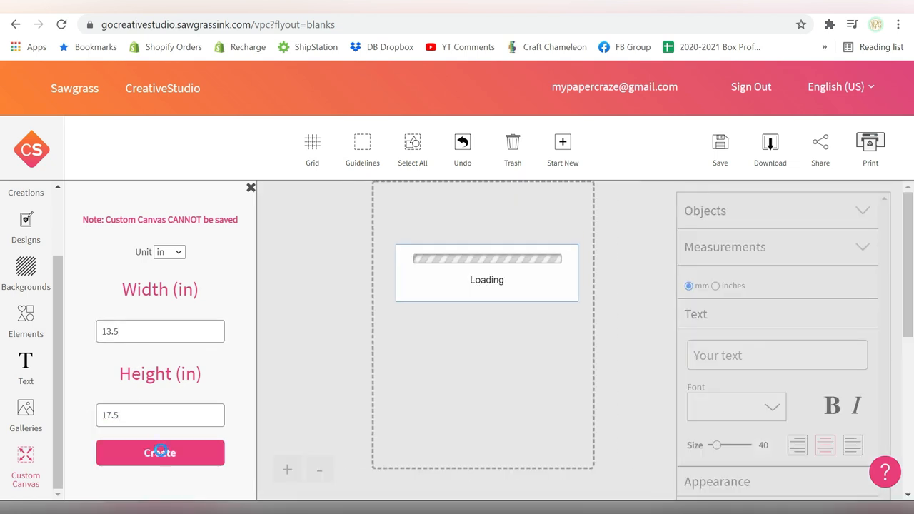
left_click(159, 453)
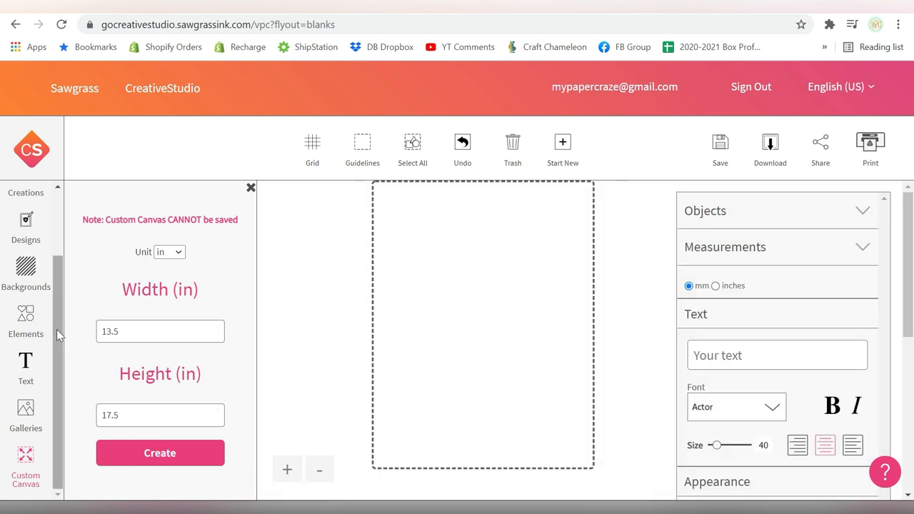
Upload the sunflower 'Welcome to Our Home' image file into My Images.
left_click(26, 415)
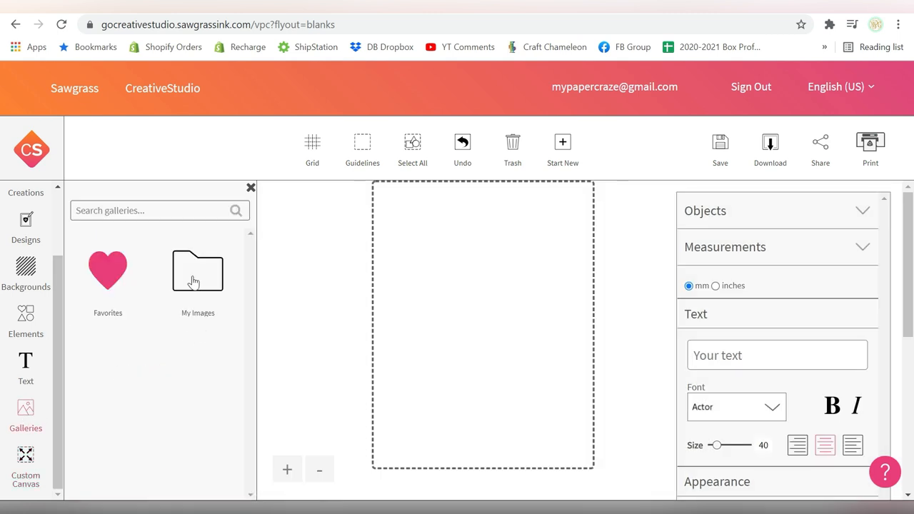
left_click(198, 270)
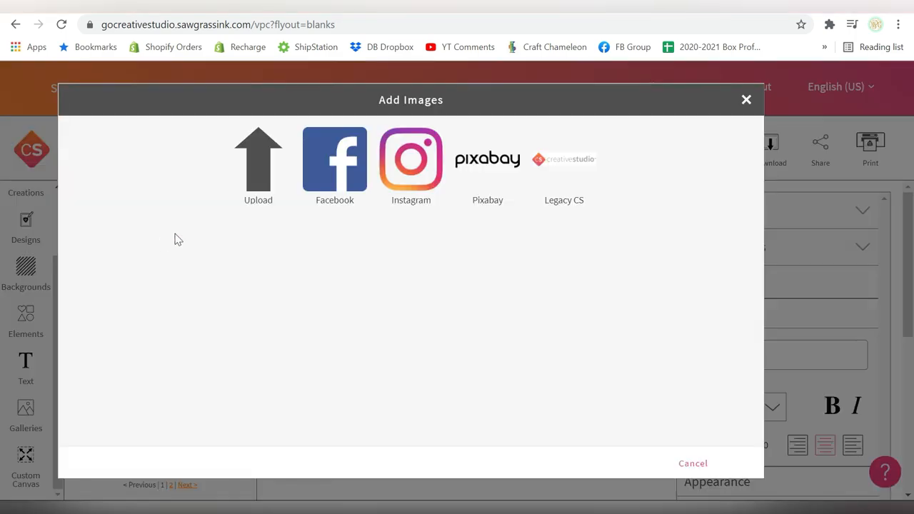
left_click(258, 160)
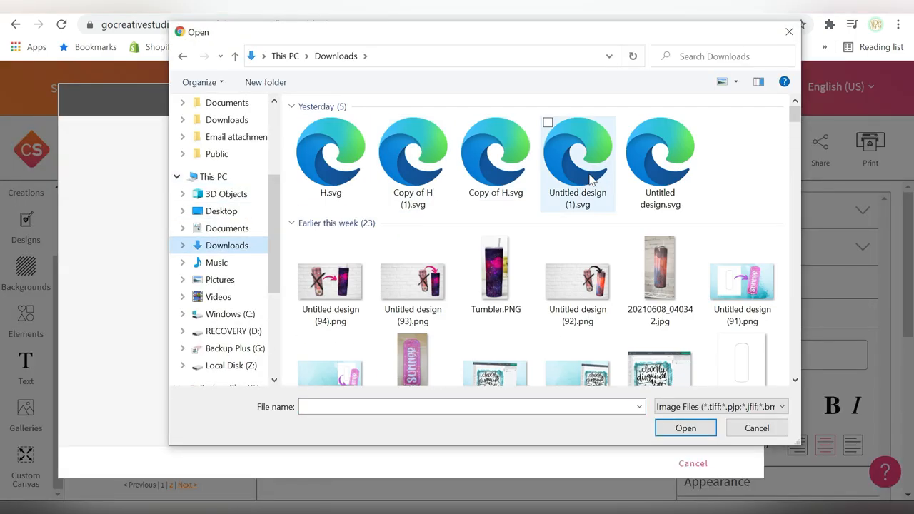
left_click(685, 427)
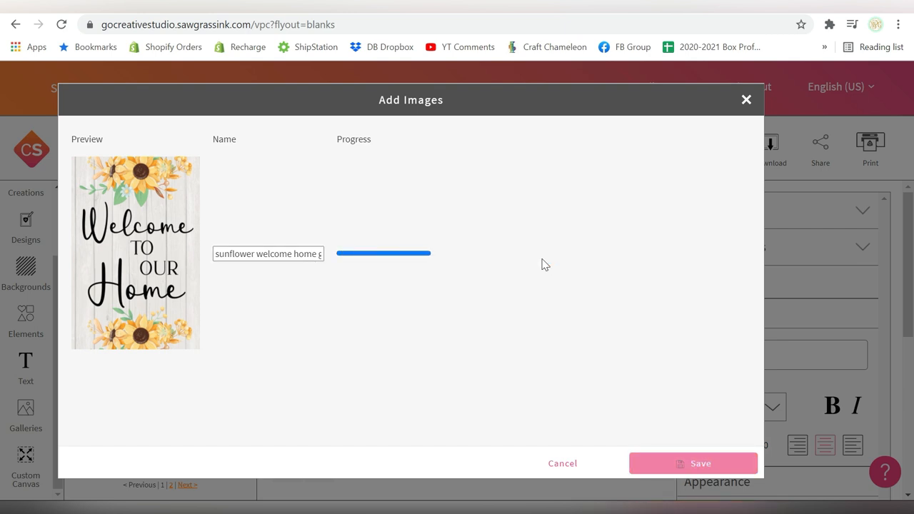
left_click(693, 463)
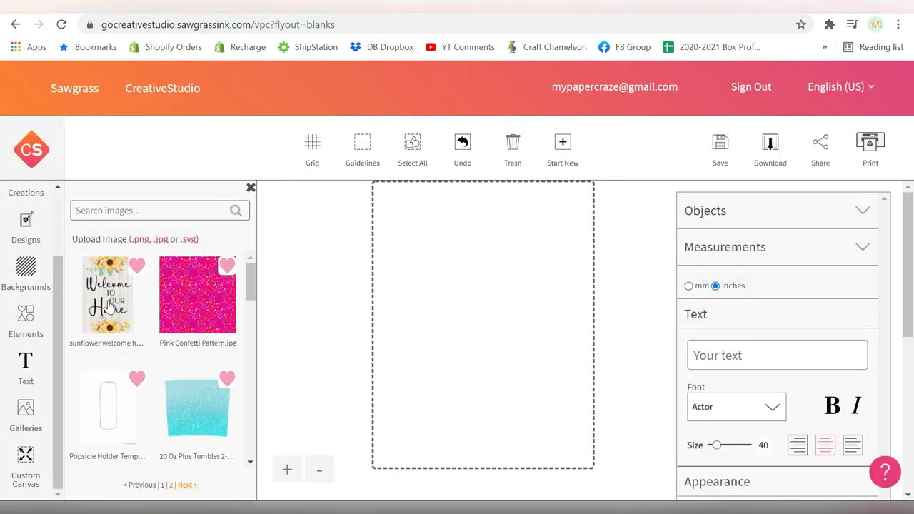
Add the sunflower thumbnail to the canvas at 10.2 x 15.31 inches and select it.
left_click(717, 344)
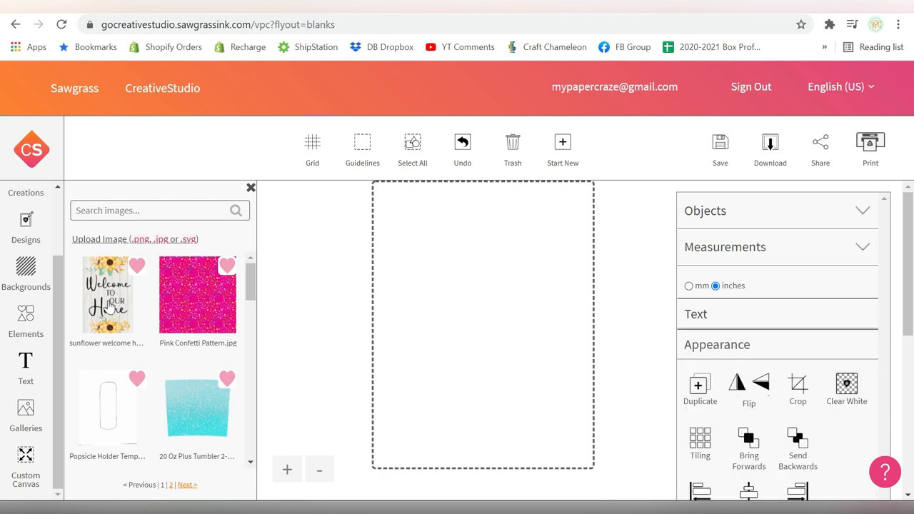
left_click(107, 293)
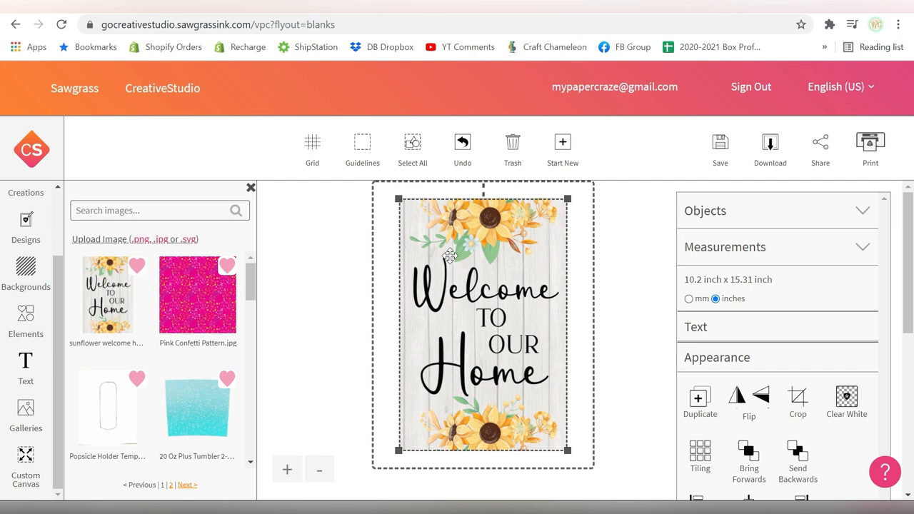
mouse_move(434, 469)
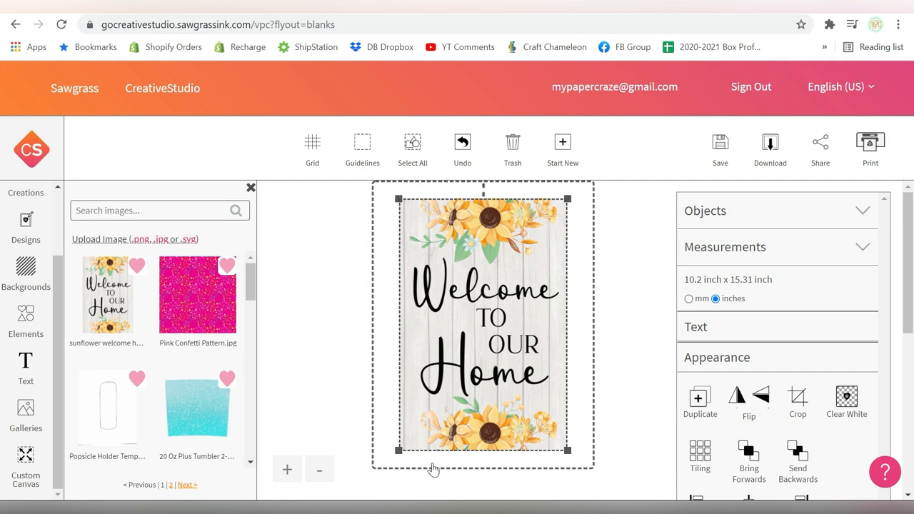
mouse_move(464, 260)
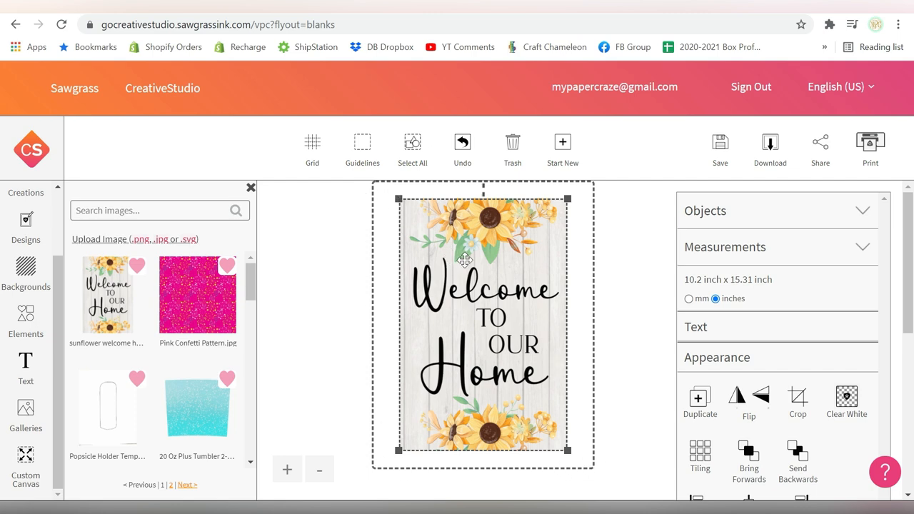
Unlock the aspect ratio and stretch the sunflower image to 13.07 x 17.02 inches.
scroll("down", 3)
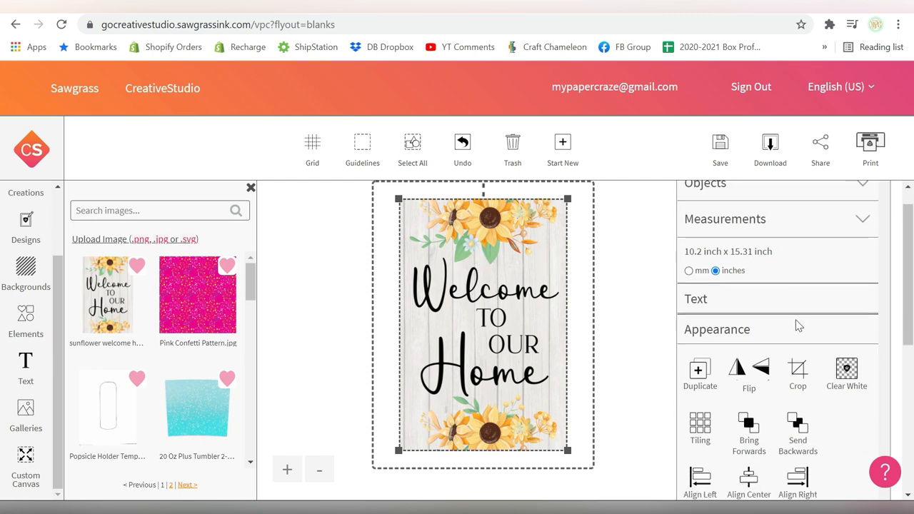
scroll("down", 3)
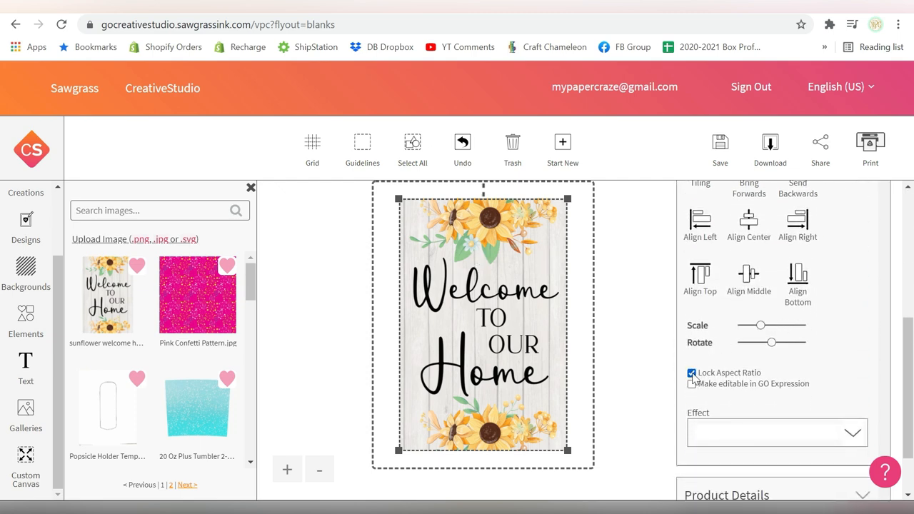
left_click(691, 373)
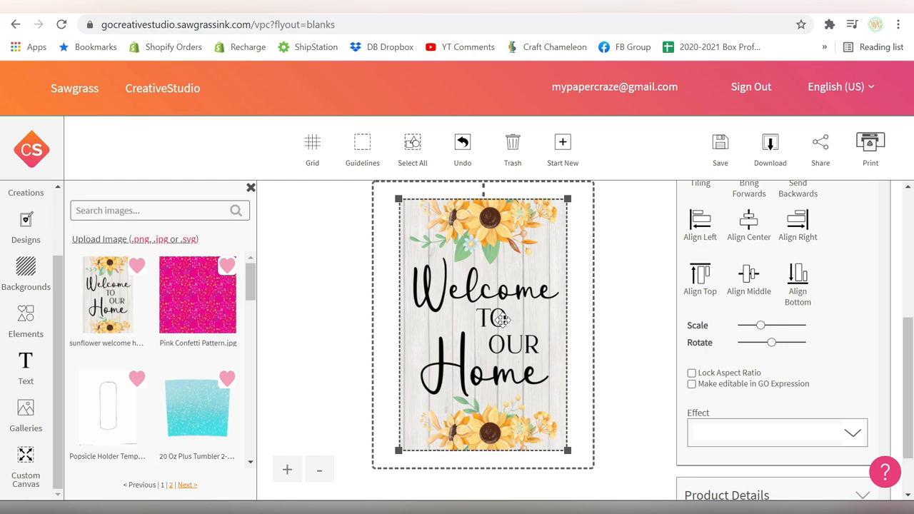
mouse_move(399, 204)
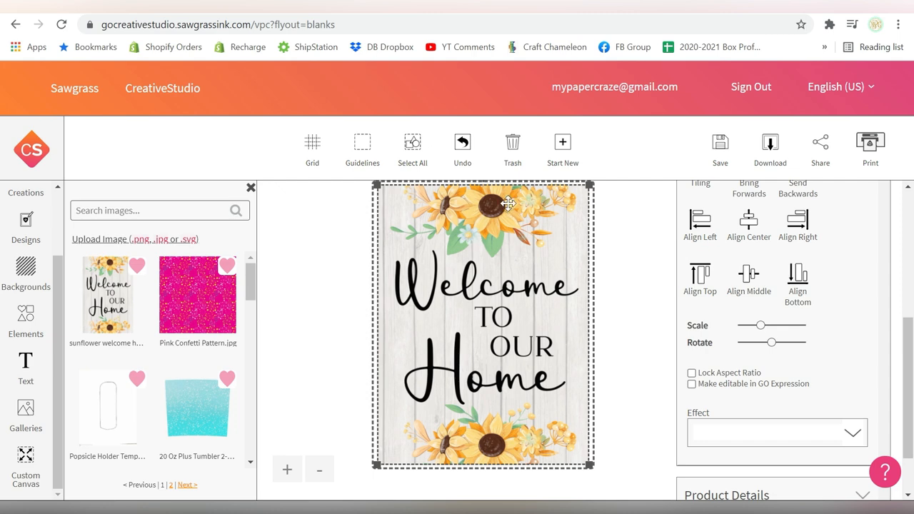
mouse_move(490, 311)
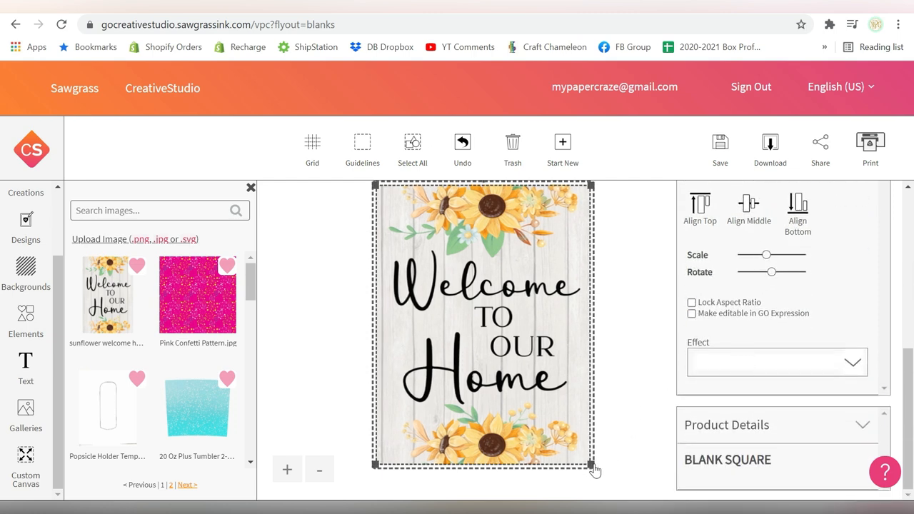
scroll("down", 3)
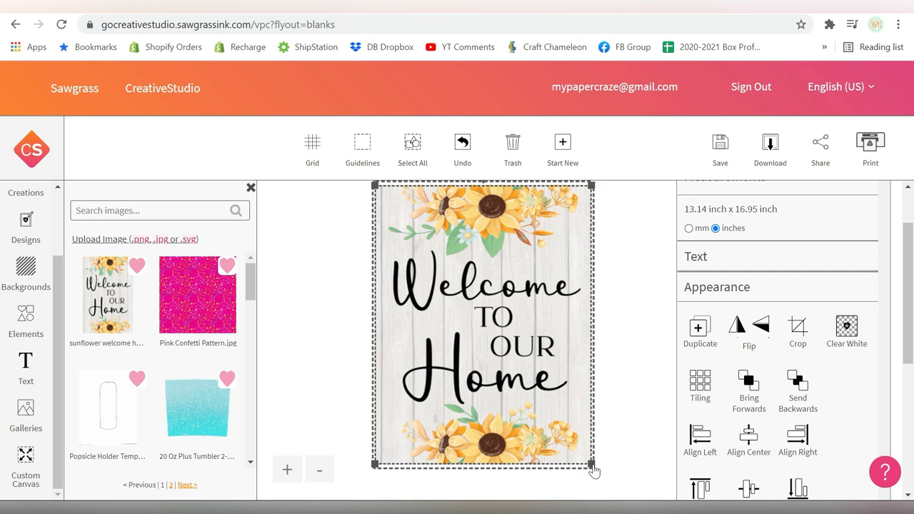
left_click_drag(593, 465, 591, 467)
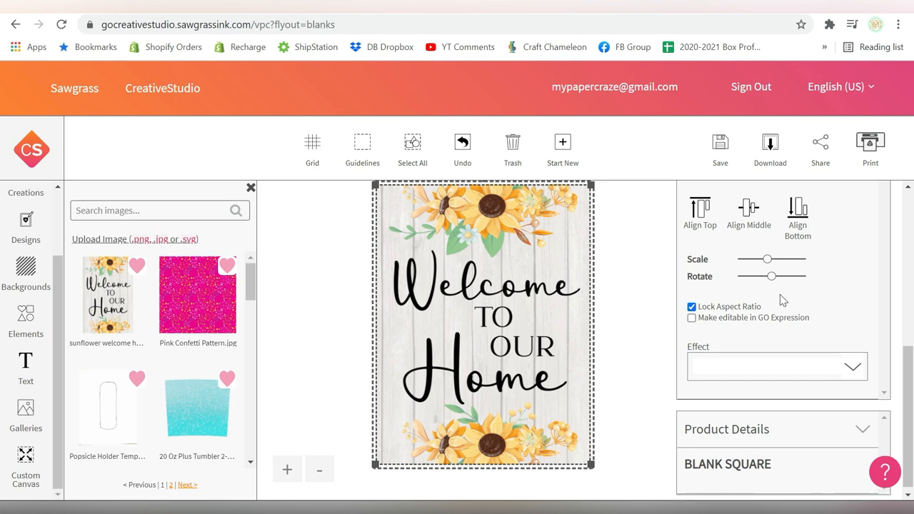
left_click(25, 464)
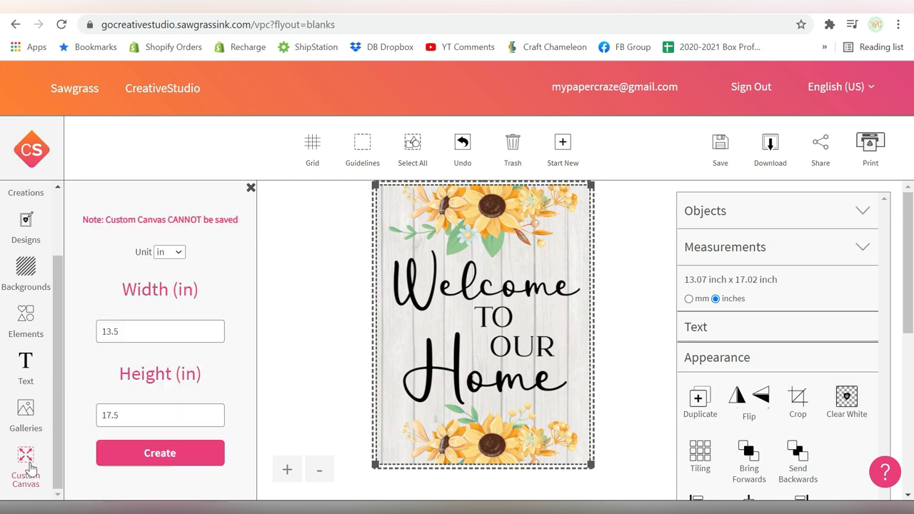
Replace the canvas with an 8.5 x 11 inch custom canvas.
left_click(161, 331)
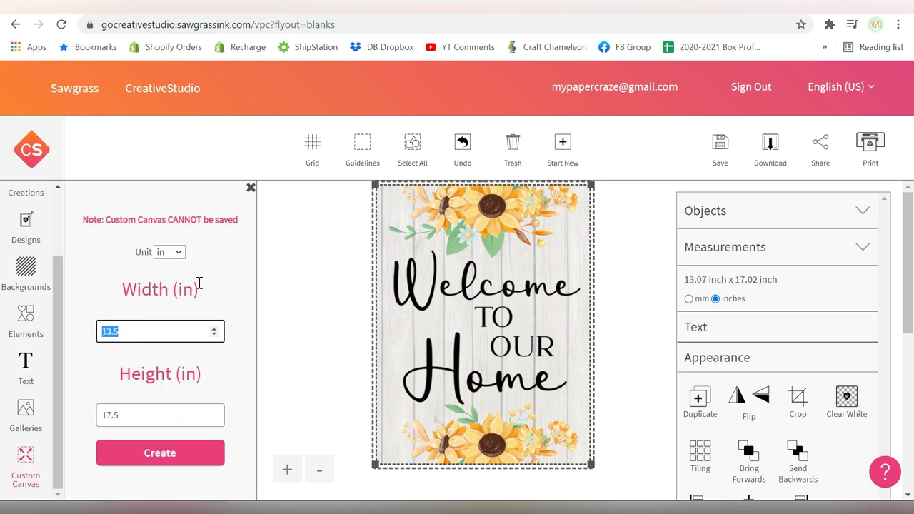
type("8.")
left_click(160, 415)
type("11")
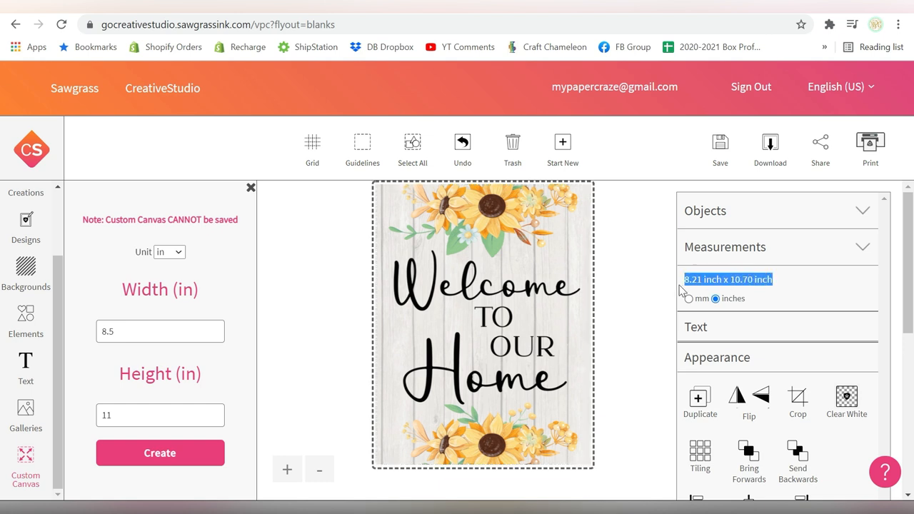
left_click(483, 322)
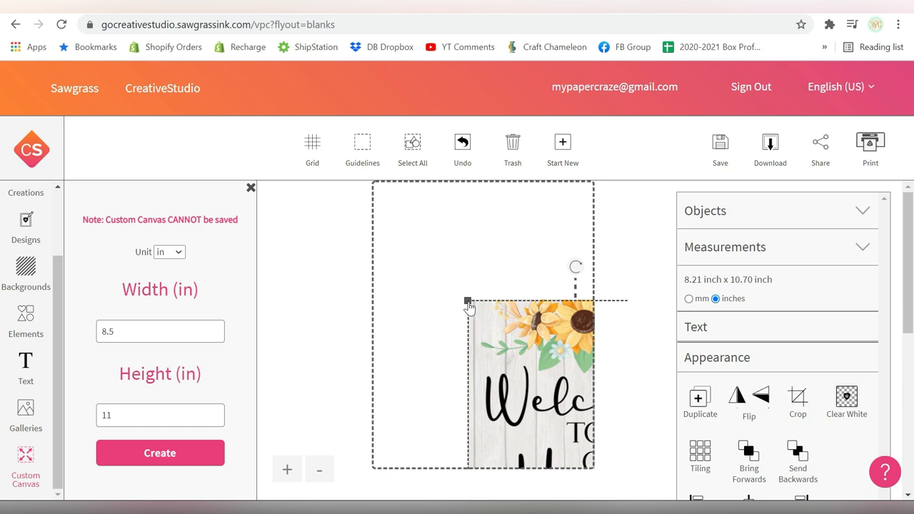
Scale the sign to about 13.08 x 17.03 inches with its top-left on the canvas corner.
left_click_drag(468, 300, 400, 212)
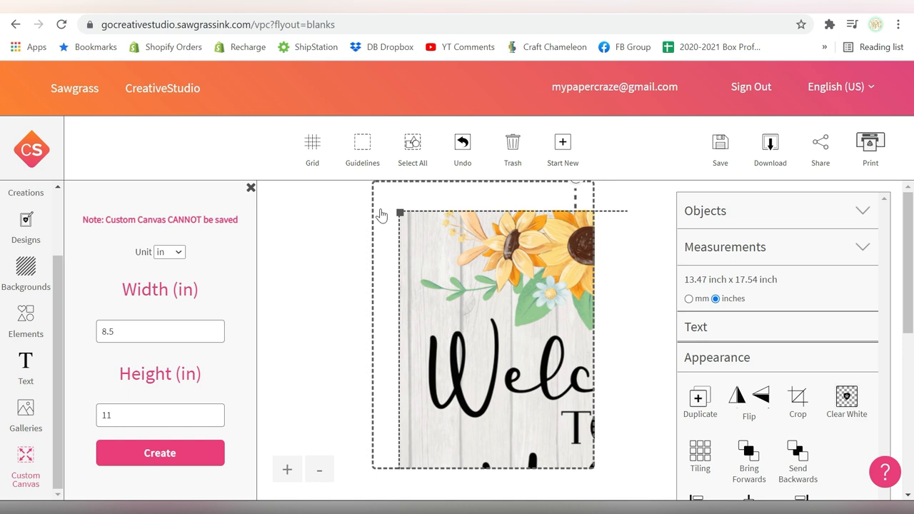
mouse_move(395, 213)
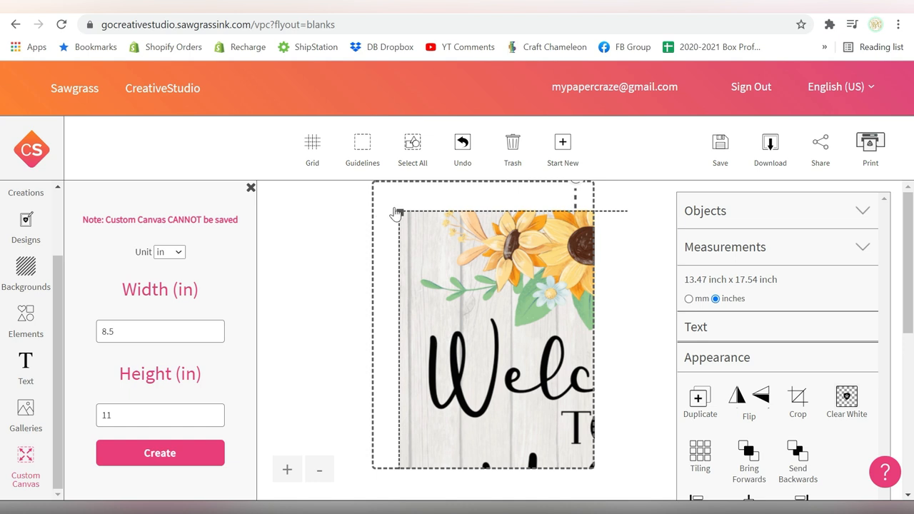
mouse_move(398, 218)
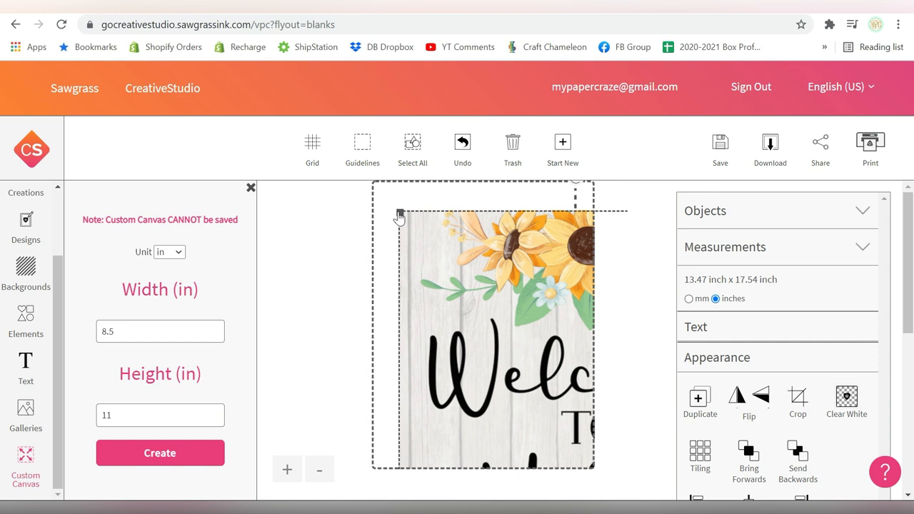
left_click_drag(402, 215, 405, 218)
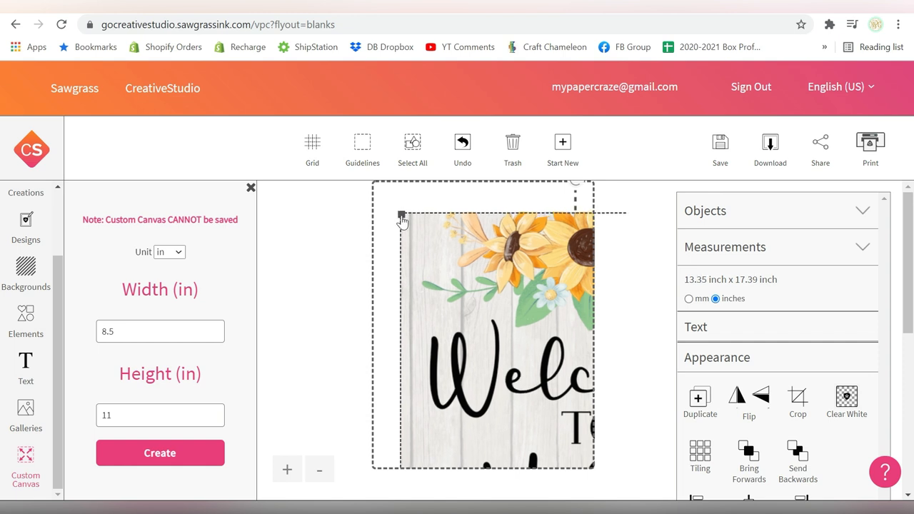
left_click_drag(401, 217, 407, 222)
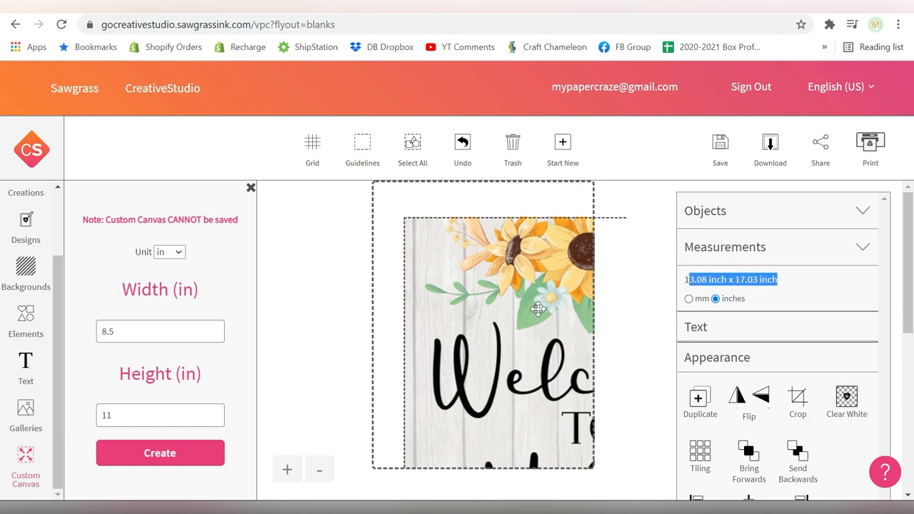
left_click_drag(536, 311, 510, 279)
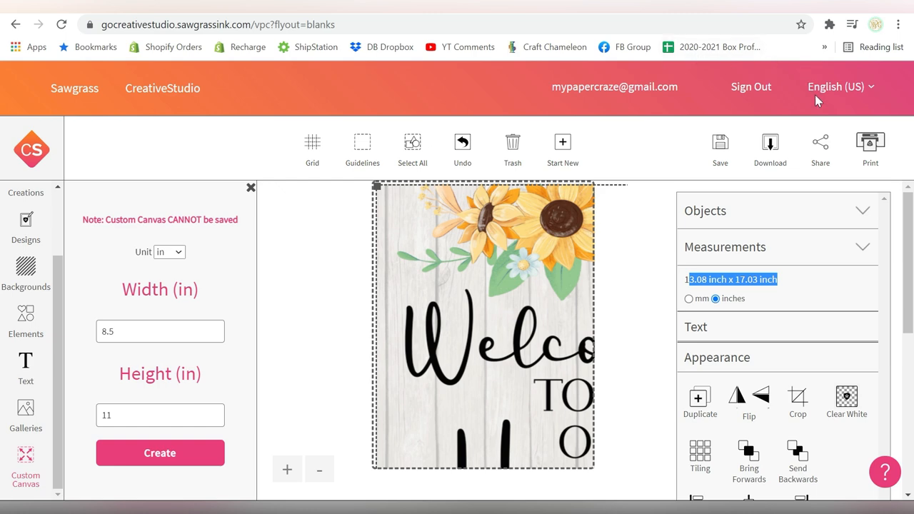
left_click(871, 147)
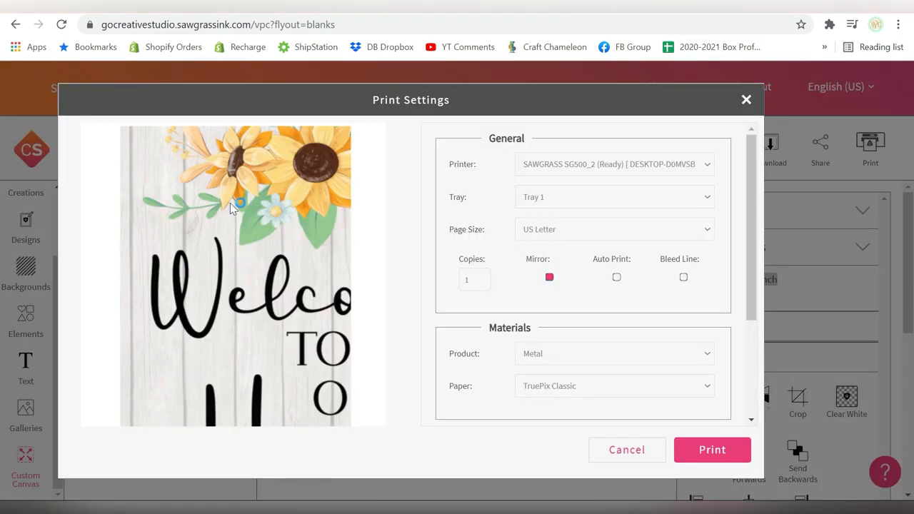
Print the top-left quarter on Polyester and dismiss the queued confirmation.
left_click(615, 354)
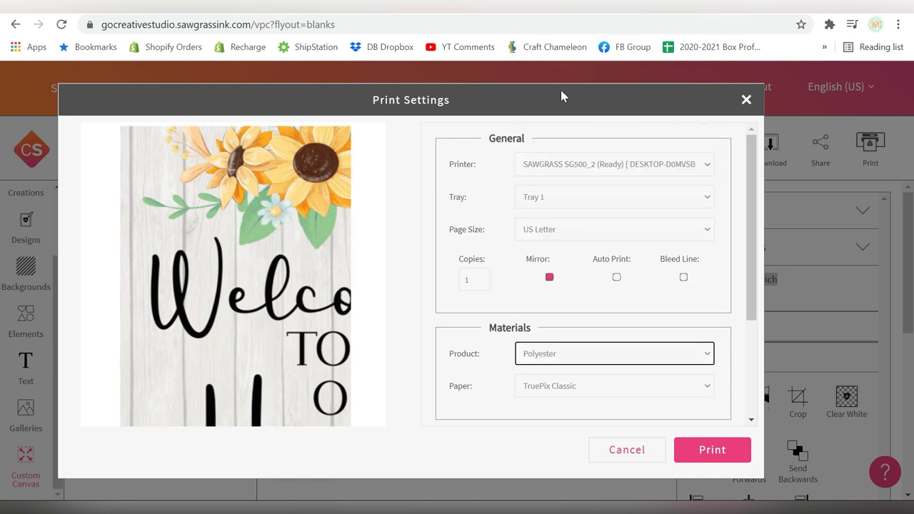
left_click(711, 450)
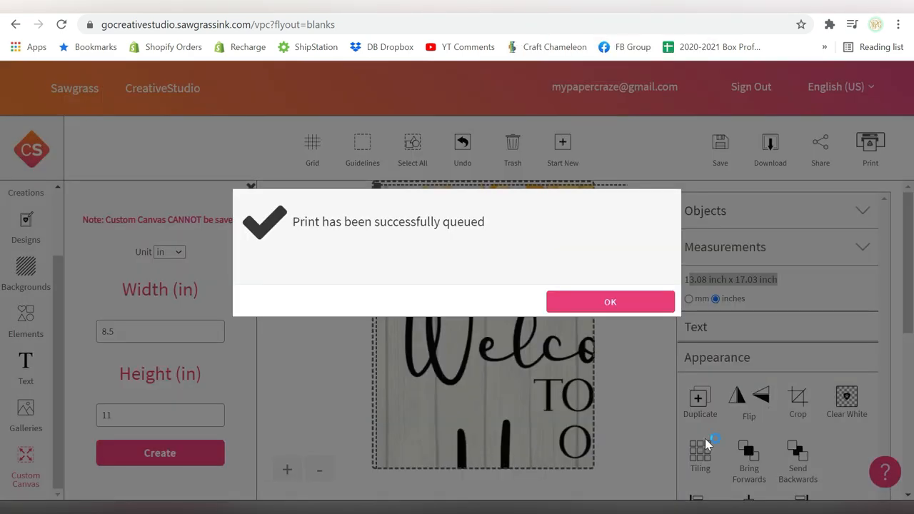
left_click(610, 302)
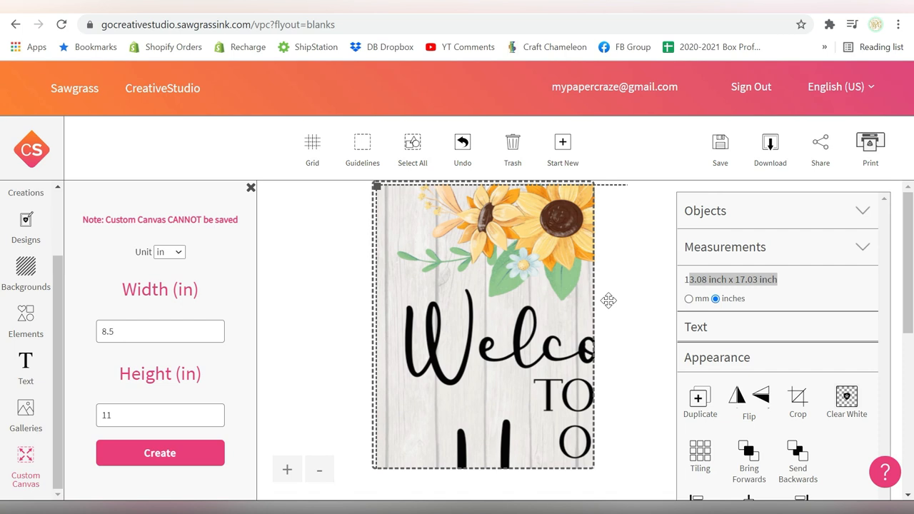
Print the mirrored top-left quarter on Polyester from Print Manager.
left_click(870, 148)
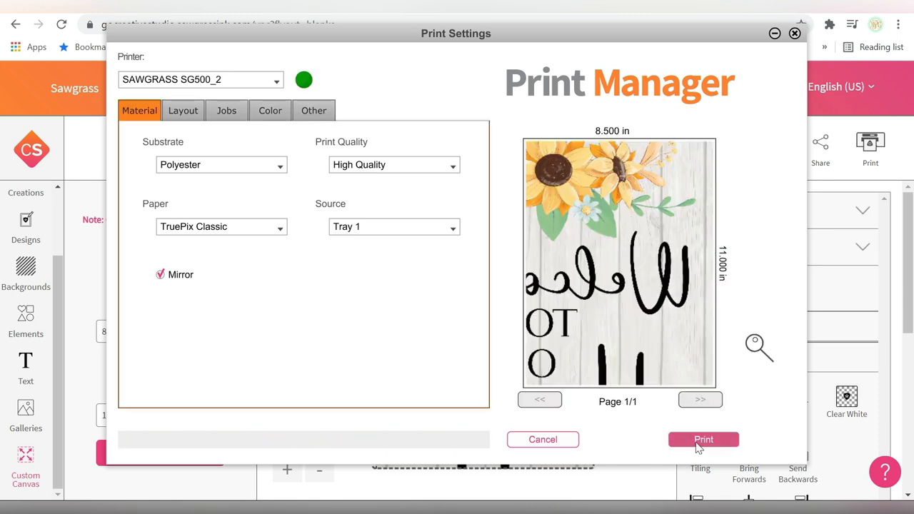
left_click(543, 440)
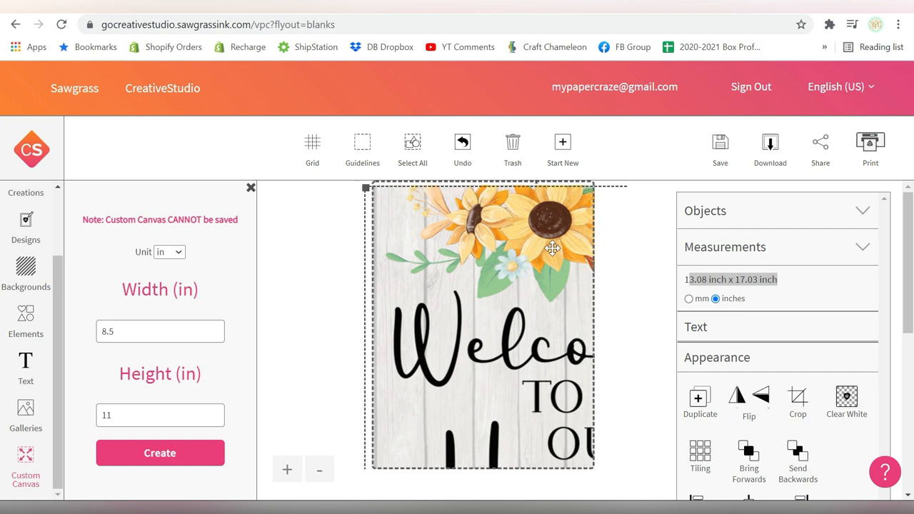
Shift the sign to print its top-right and bottom-right quarters mirrored on Polyester.
left_click_drag(554, 249, 516, 240)
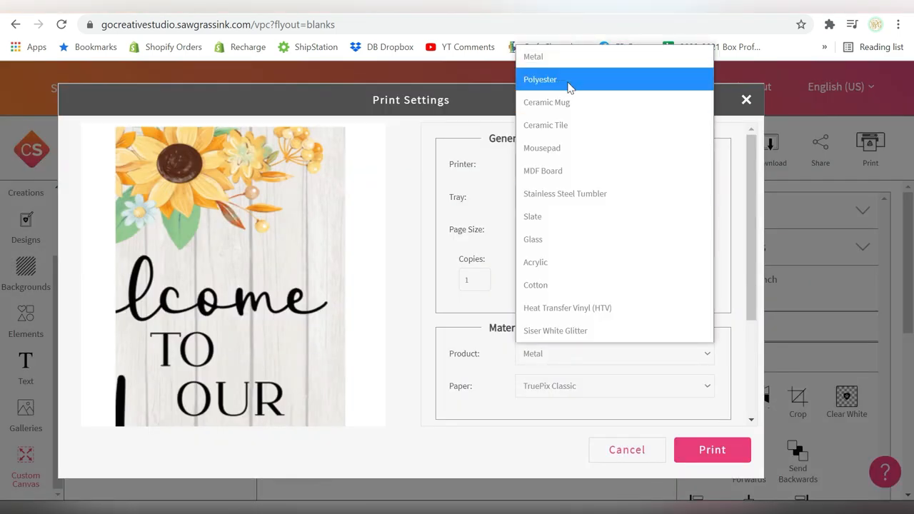
left_click(540, 79)
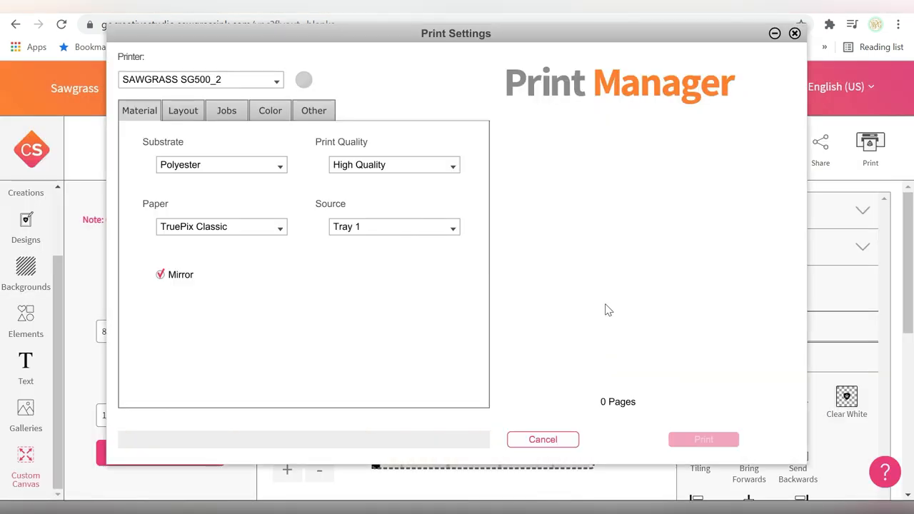
left_click(543, 440)
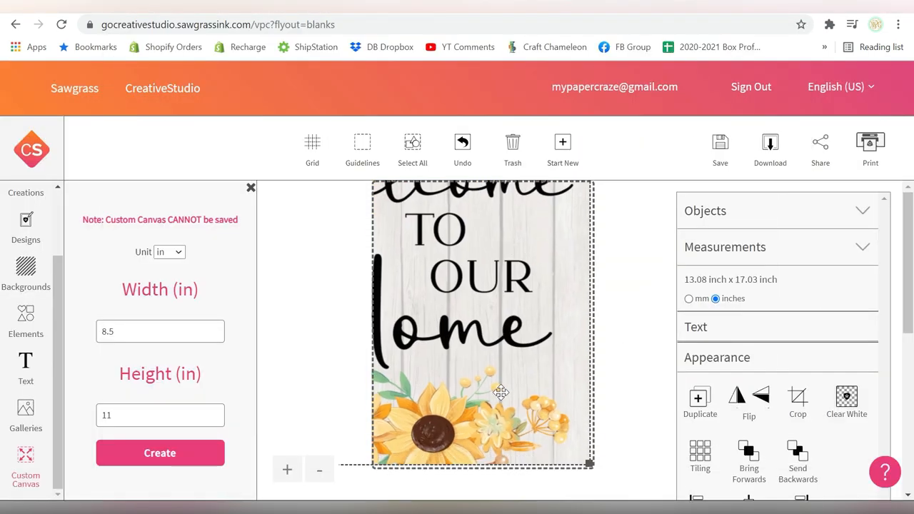
left_click(870, 148)
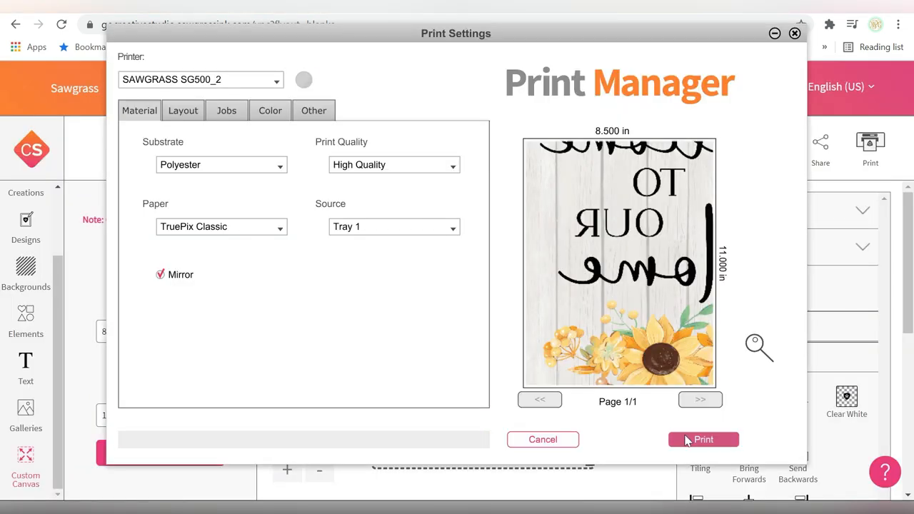
left_click(704, 439)
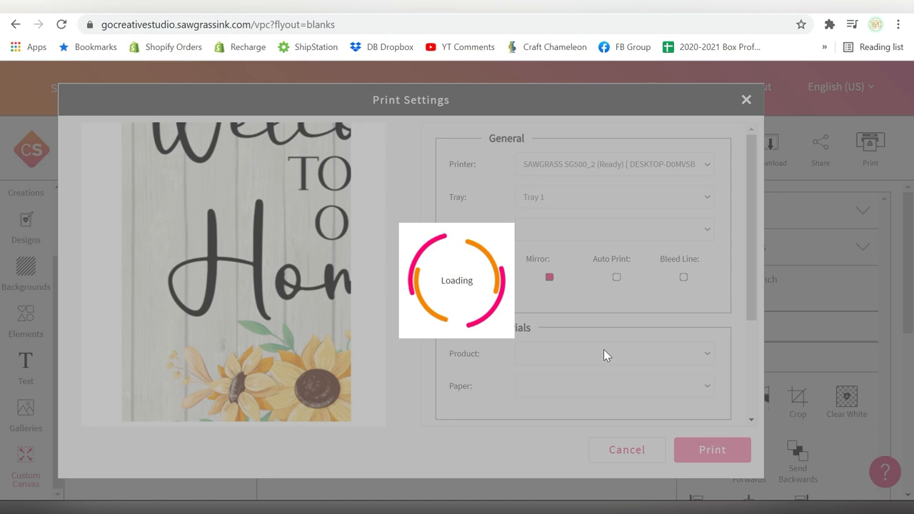